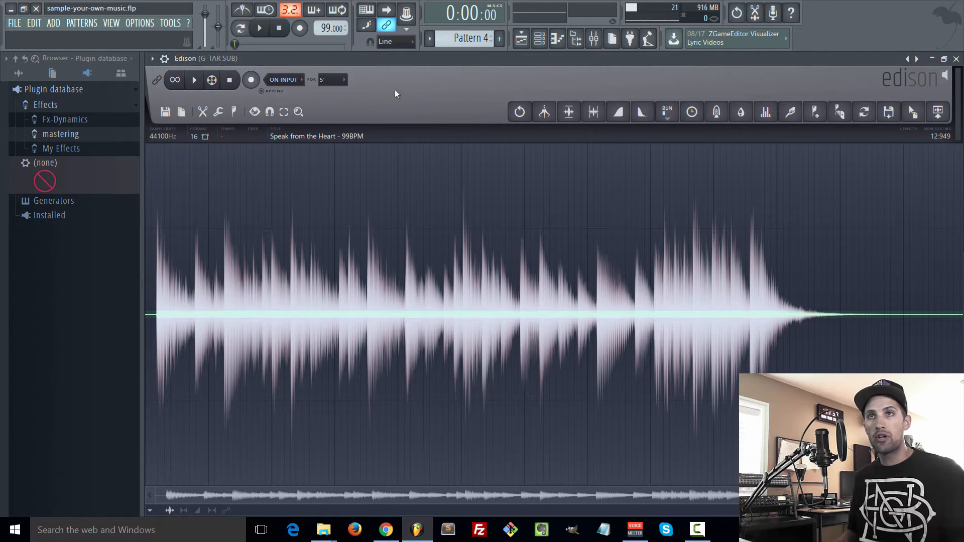
- Open What's Inside.flp and show the G-TAR master insert holding Edison in the mixer
{"action": "left_click", "coordinate": [193, 80]}
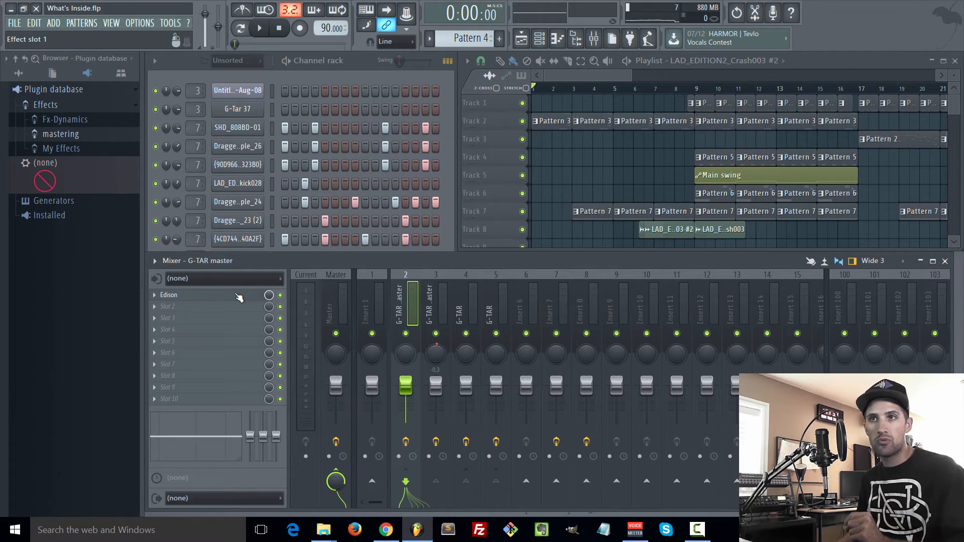
- Open Edison on the G-TAR master insert, reposition its window, and play the guitar loop
{"action": "left_click", "coordinate": [168, 295]}
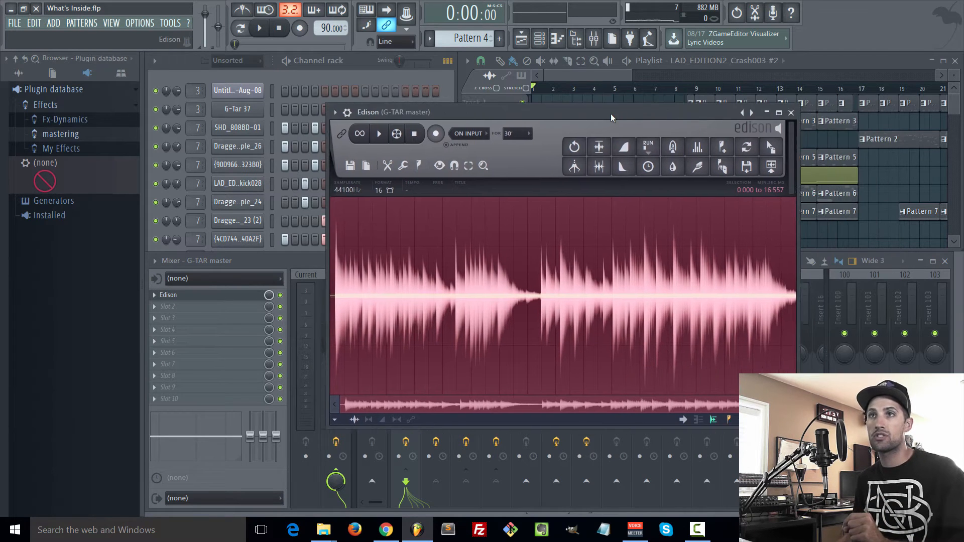
{"action": "left_click_drag", "start_coordinate": [612, 118], "coordinate": [606, 120]}
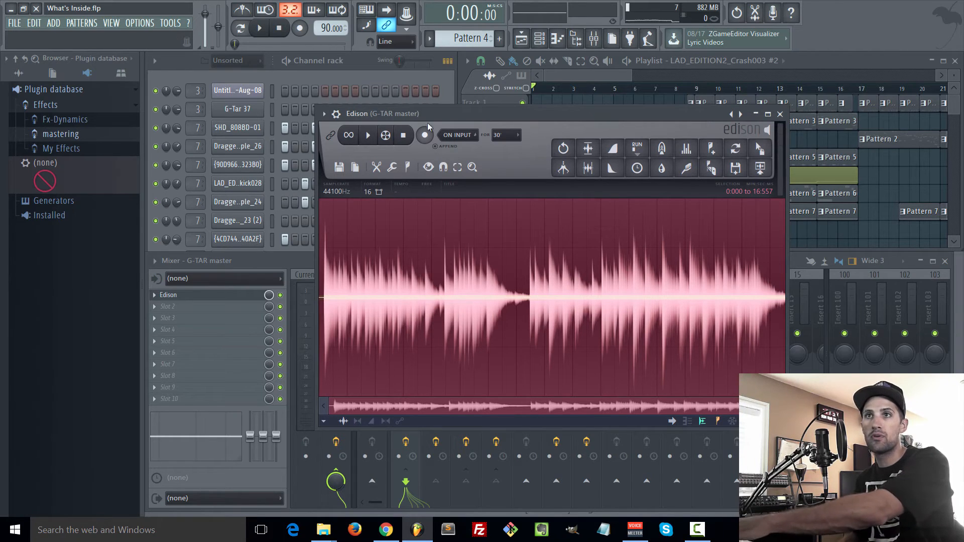
{"action": "left_click", "coordinate": [368, 134]}
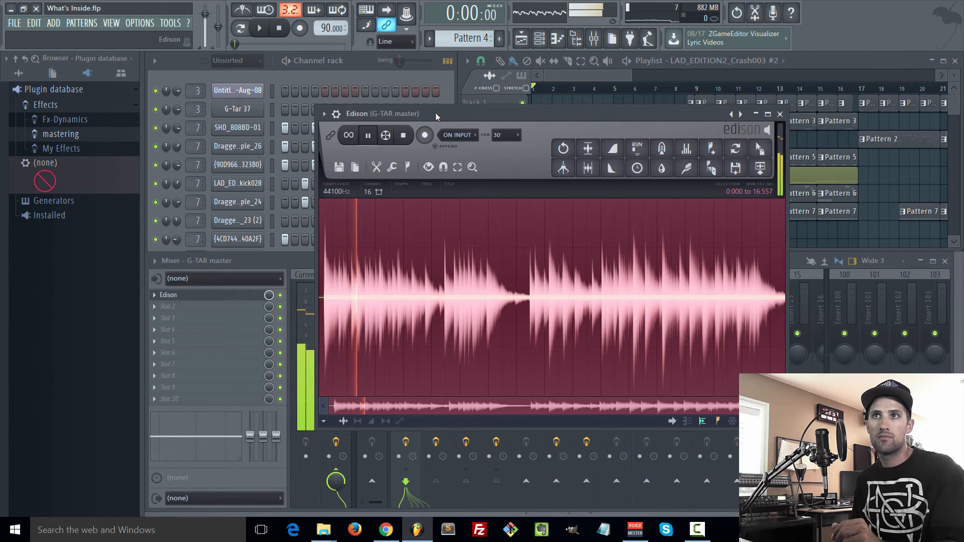